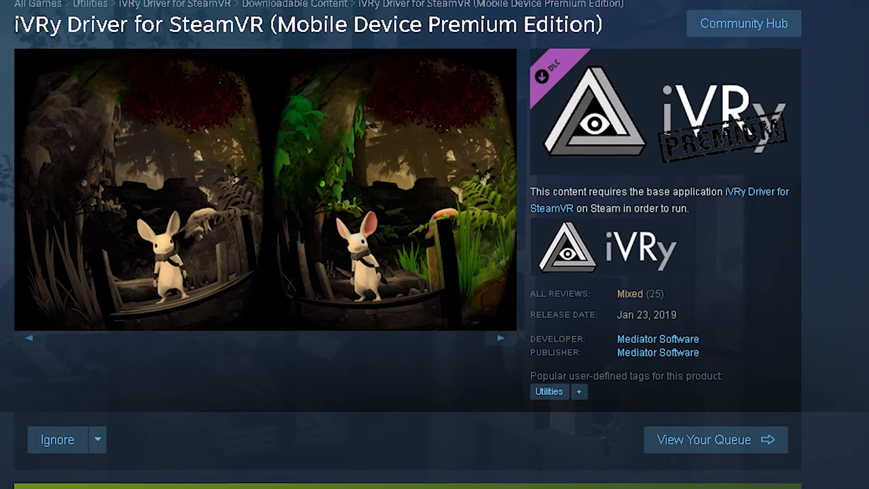
Open iVRy settings to review 1280x720 resolution, 4:2:2 subsampling, two cores, 59Hz/90Hz rates
{"action": "scroll", "scroll_direction": "down", "scroll_amount": 3}
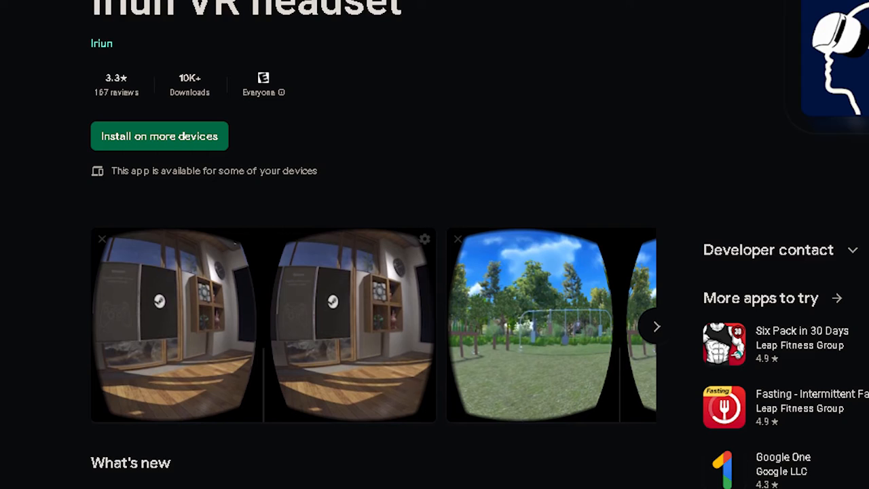
{"action": "scroll", "scroll_direction": "down", "scroll_amount": 3}
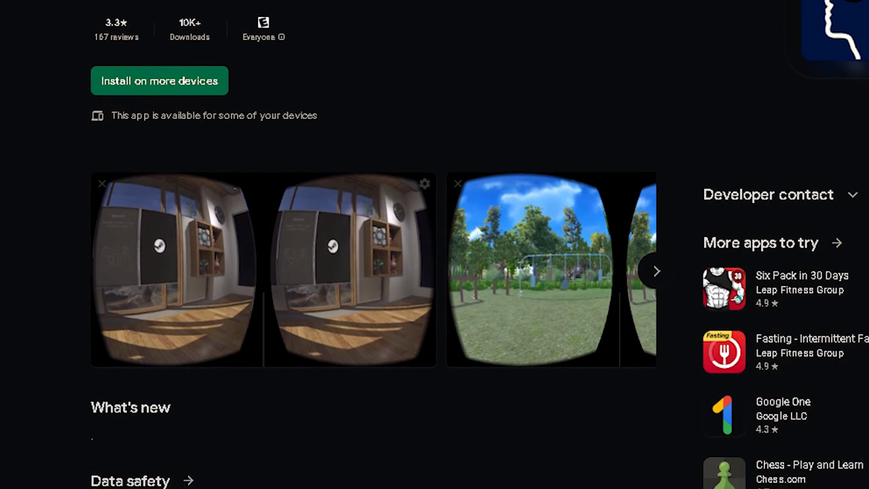
{"action": "scroll", "scroll_direction": "down", "scroll_amount": 3}
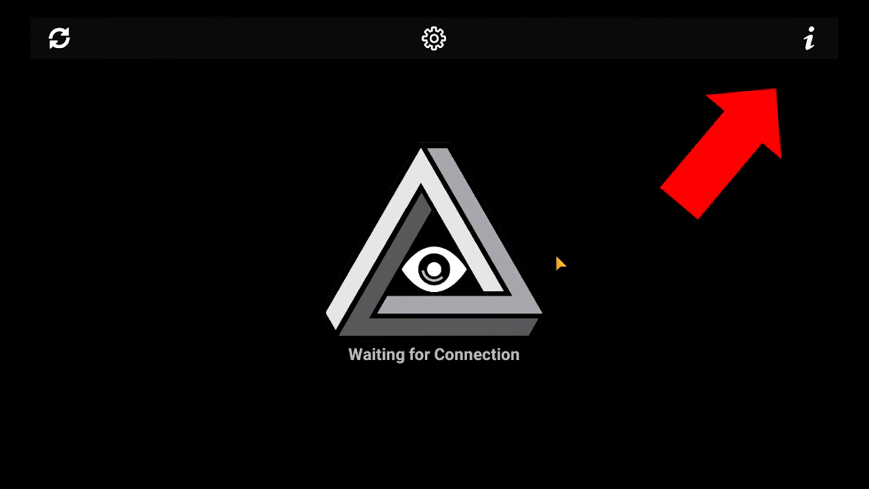
{"action": "left_click", "coordinate": [810, 37]}
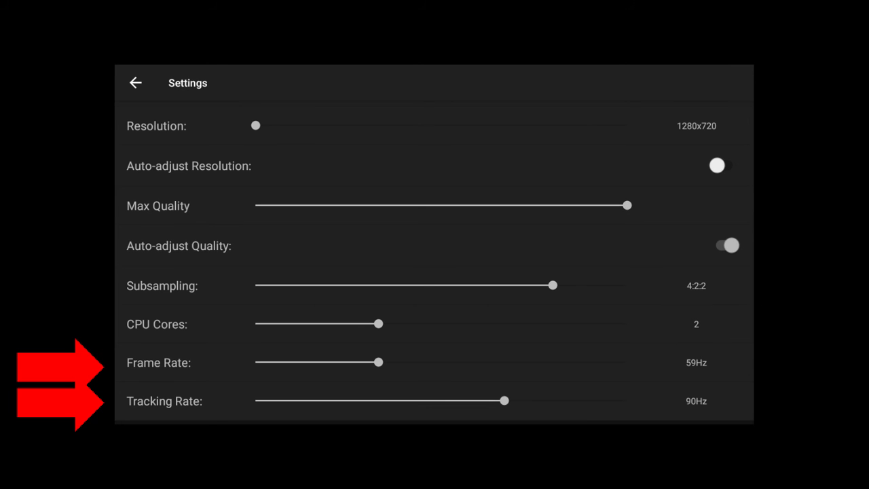
{"action": "scroll", "scroll_direction": "down", "scroll_amount": 3}
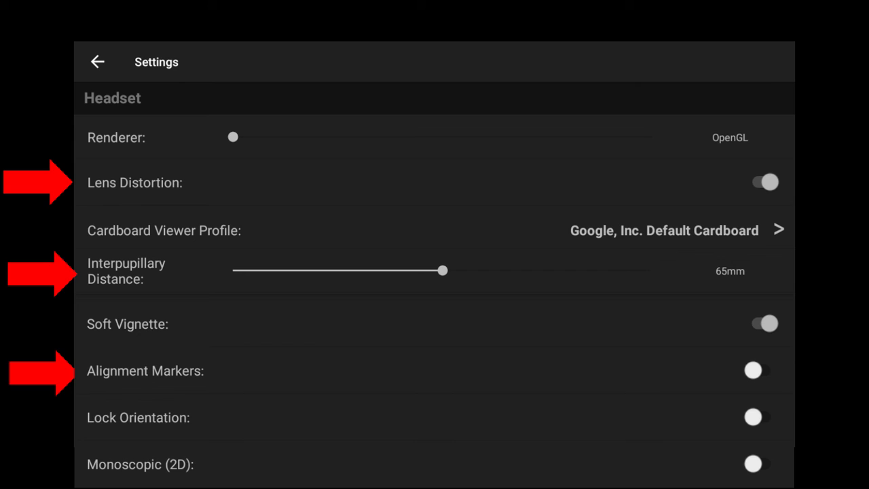
Scroll to the SteamVR and Tracking sections showing Direct driver mode and Google VR tracking
{"action": "scroll", "scroll_direction": "down", "scroll_amount": 3}
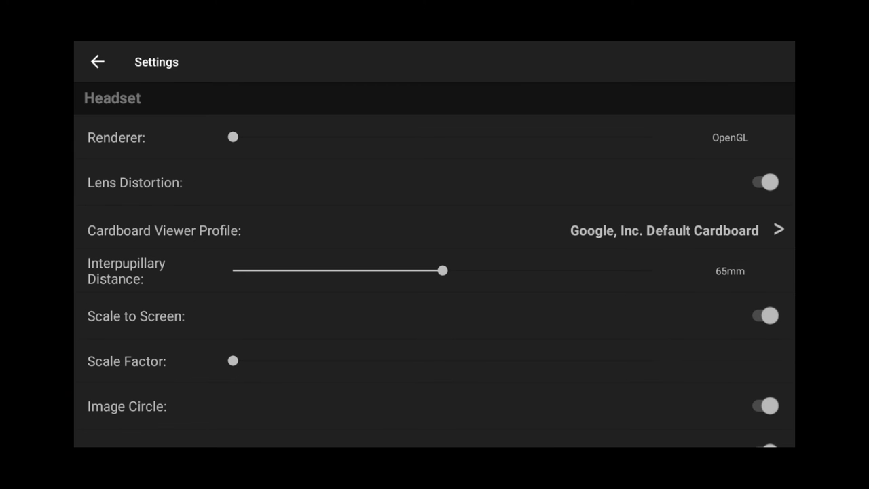
{"action": "scroll", "scroll_direction": "down", "scroll_amount": 3}
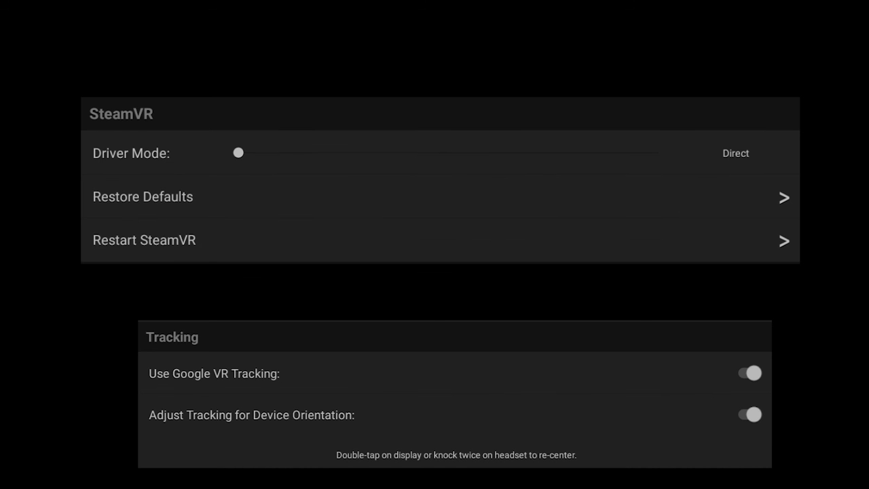